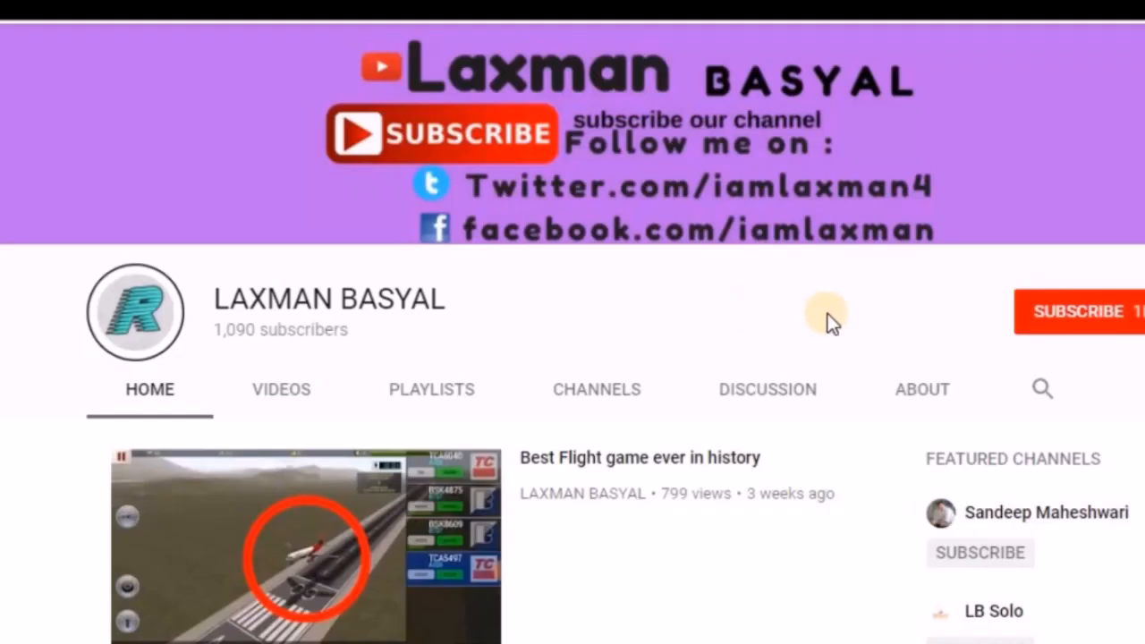
Step: Subscribe to the LAXMAN BASYAL YouTube channel
{"action": "left_click", "coordinate": [1078, 311]}
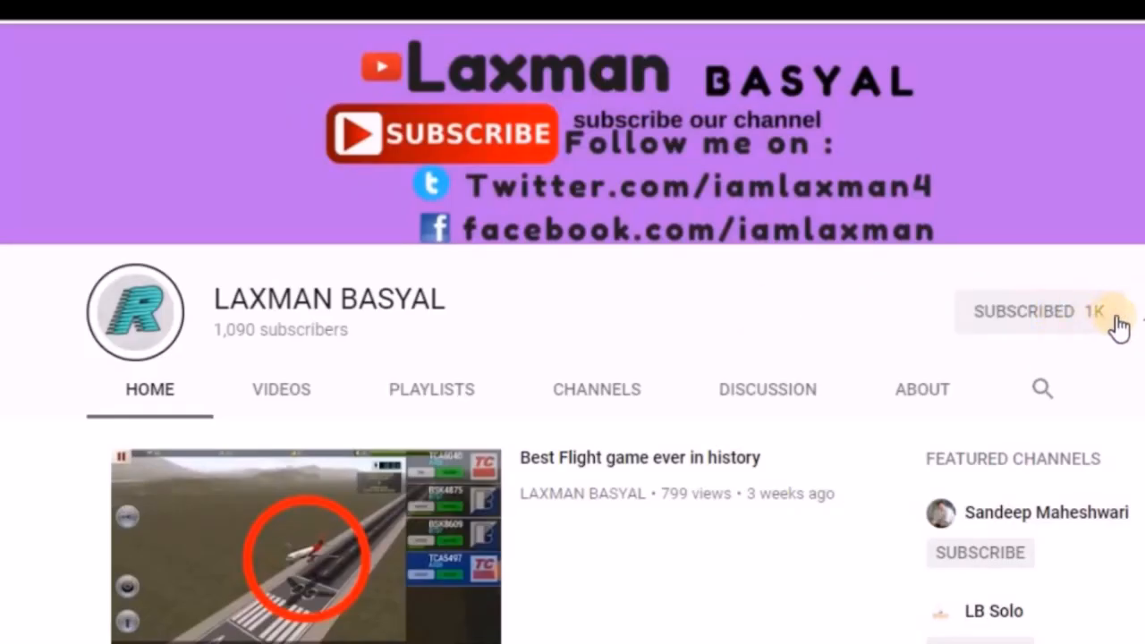
{"action": "mouse_move", "coordinate": [806, 326]}
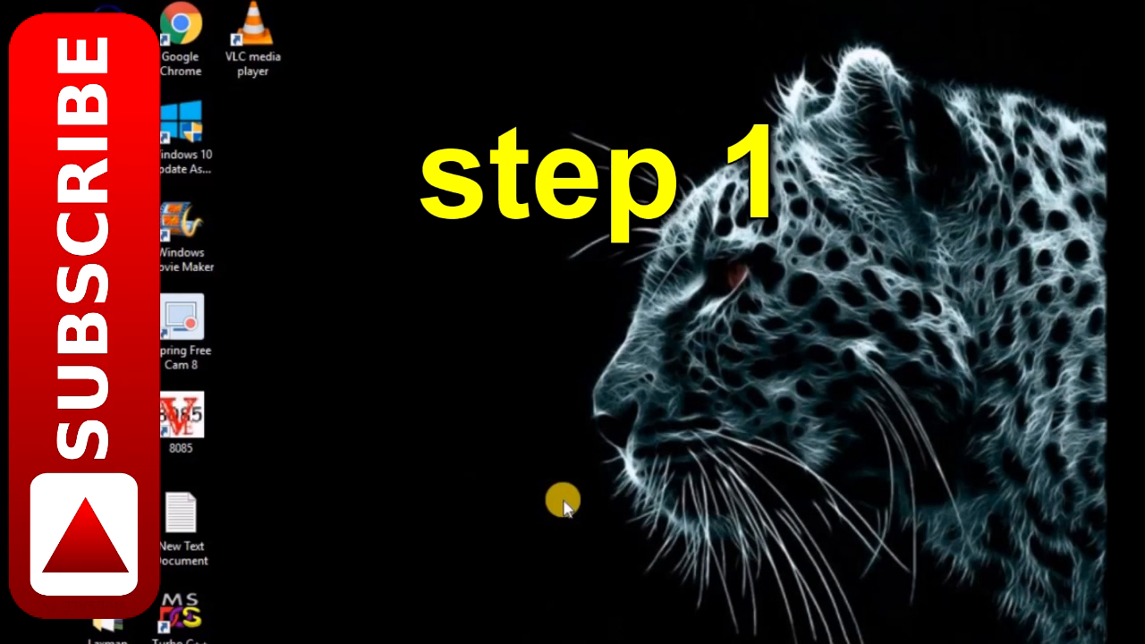
Step: Launch Network Connections by running ncpa.cpl from the Run box
{"action": "key", "text": "win+r"}
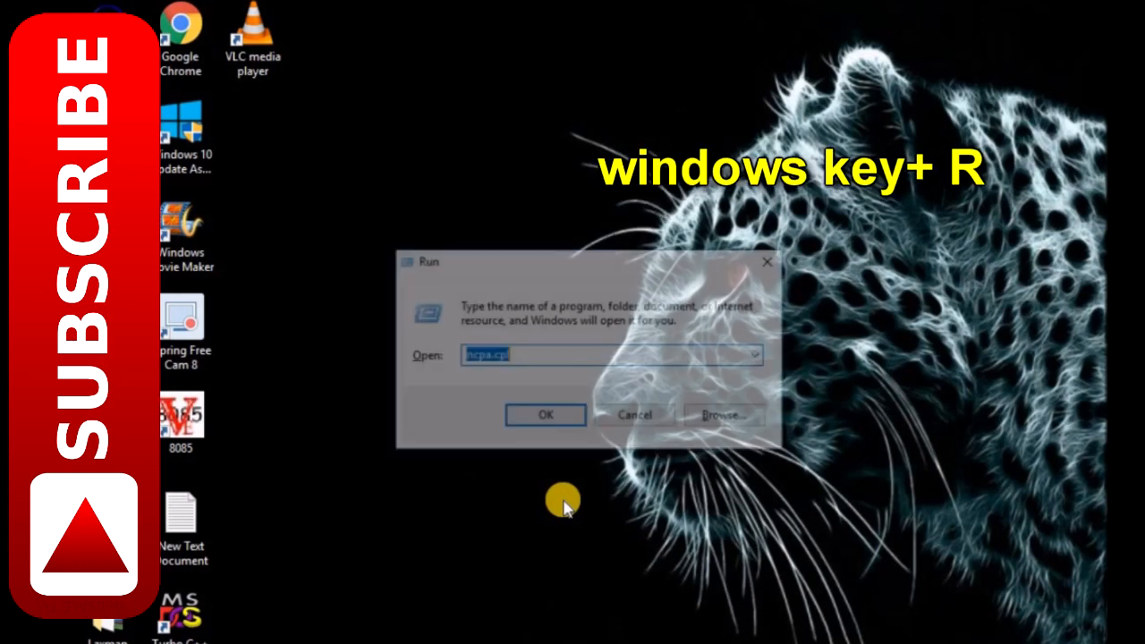
{"action": "type", "text": "nc"}
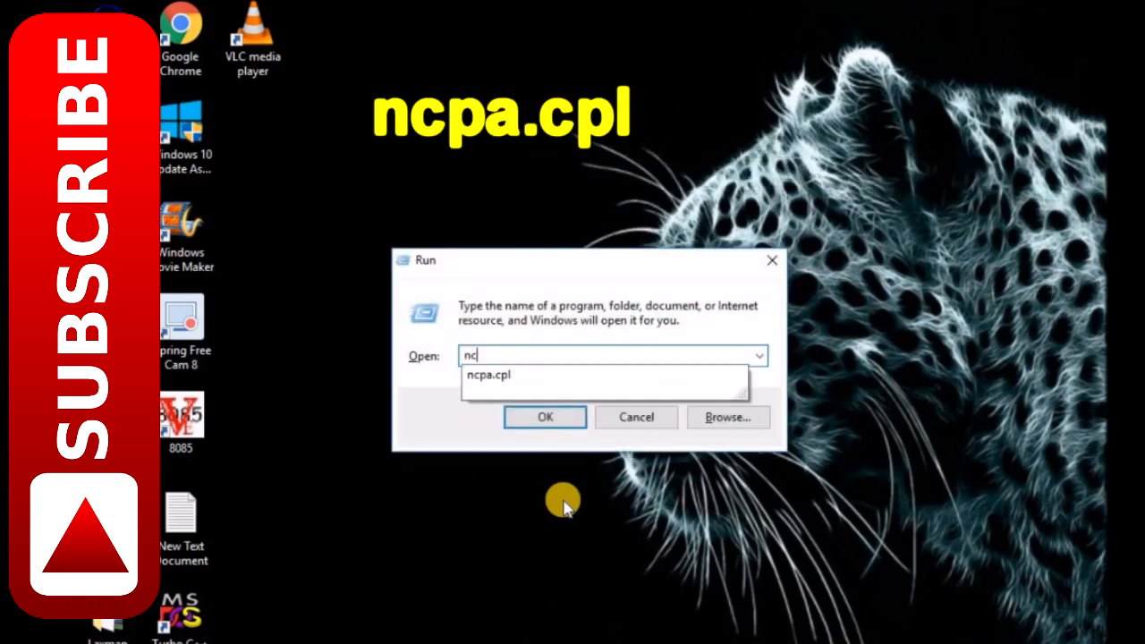
{"action": "type", "text": "pa."}
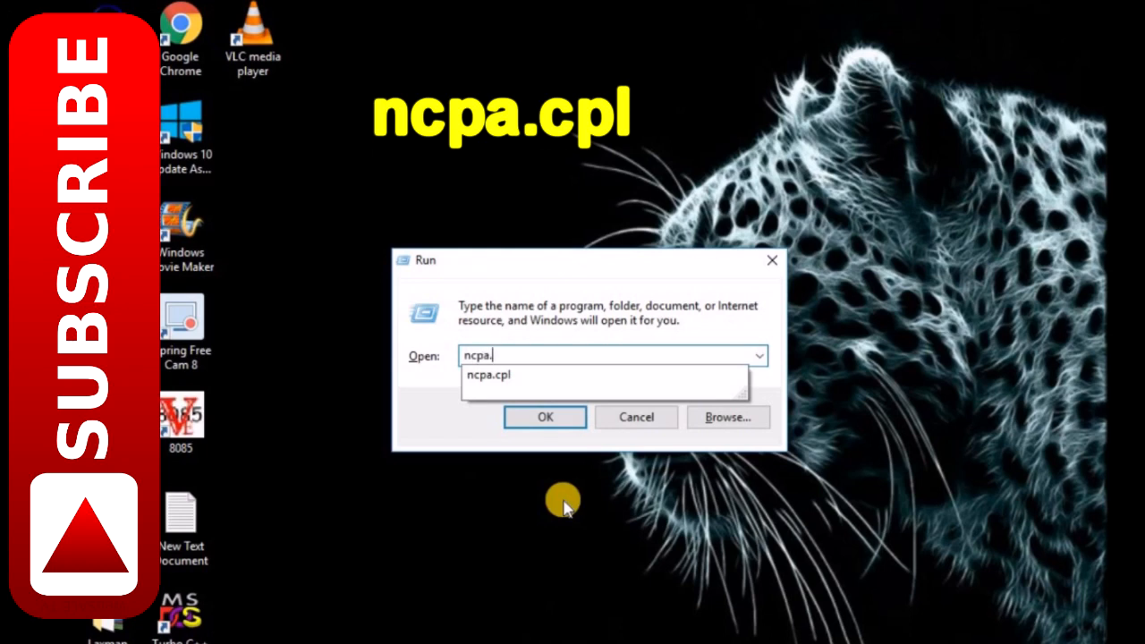
{"action": "left_click", "coordinate": [544, 417]}
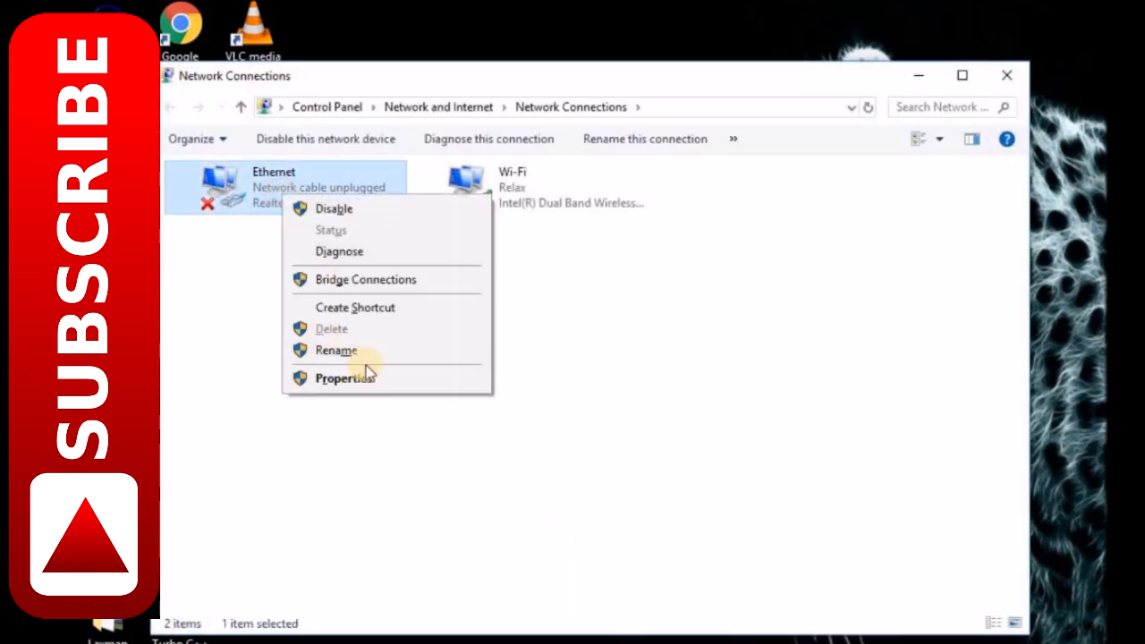
Step: Set the Ethernet adapter's IPv4 to obtain its IP and DNS addresses automatically
{"action": "left_click", "coordinate": [343, 378]}
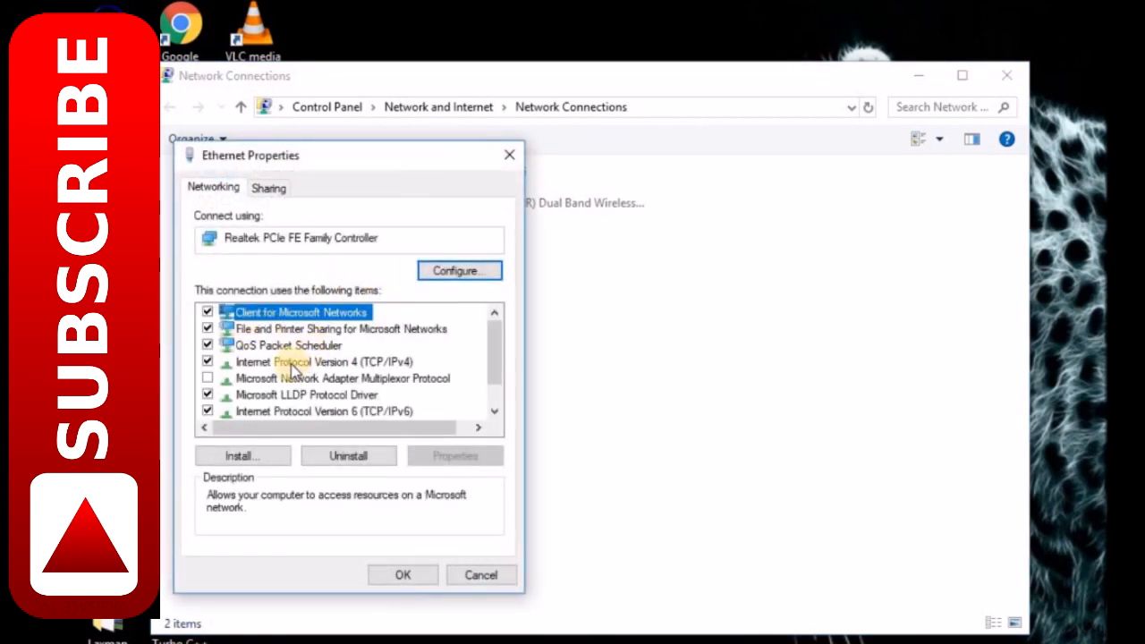
{"action": "left_click", "coordinate": [325, 362]}
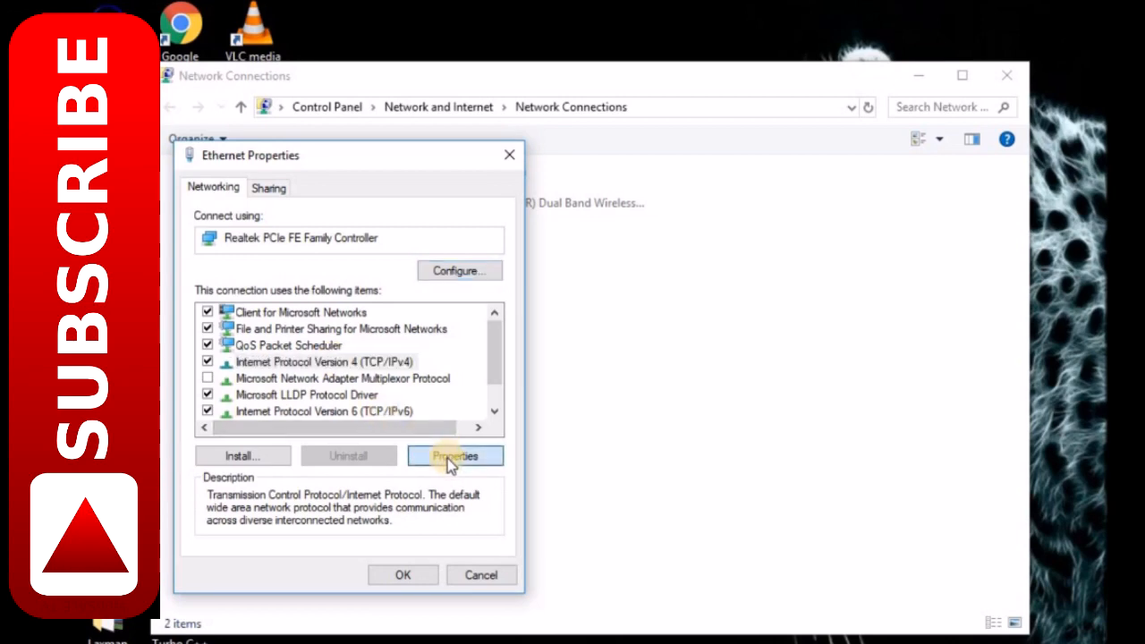
{"action": "left_click", "coordinate": [454, 456]}
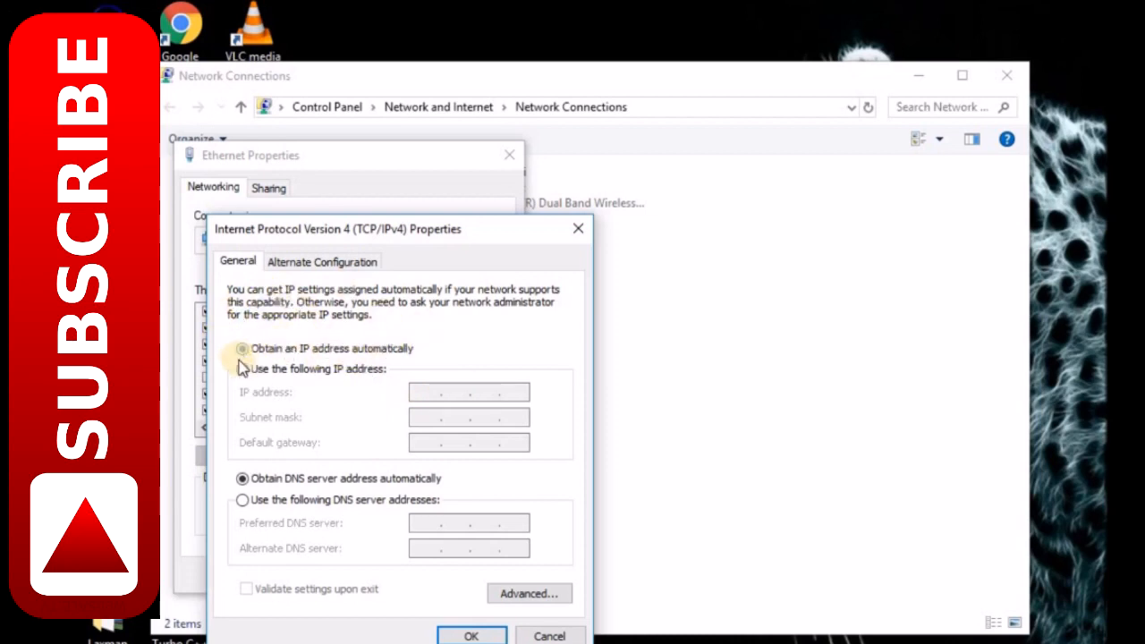
{"action": "left_click", "coordinate": [241, 347]}
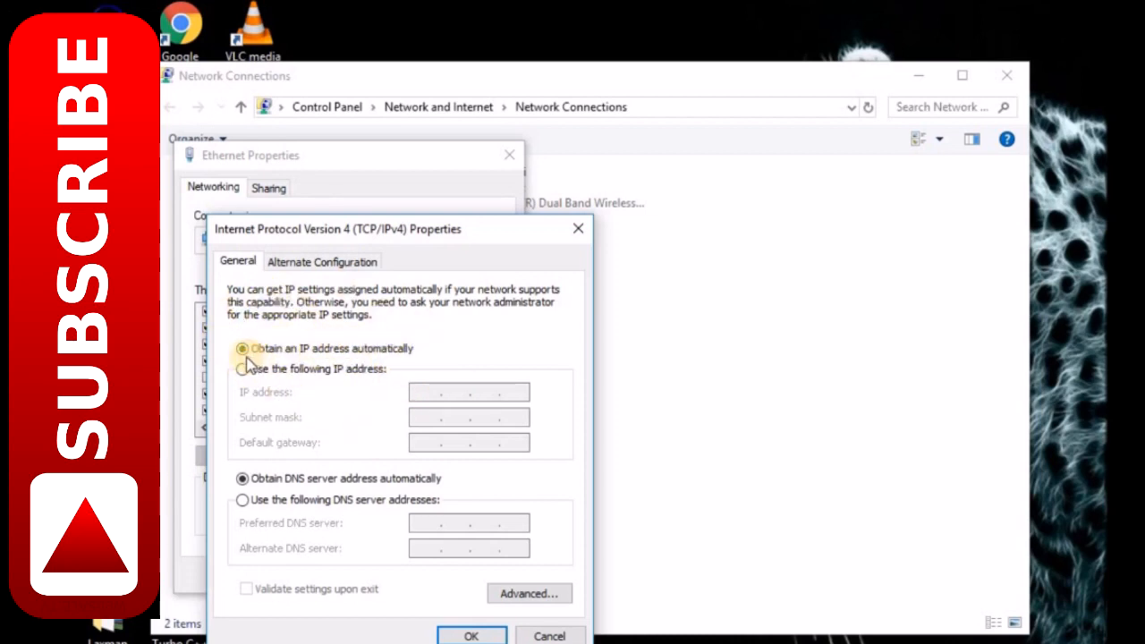
{"action": "left_click", "coordinate": [241, 347]}
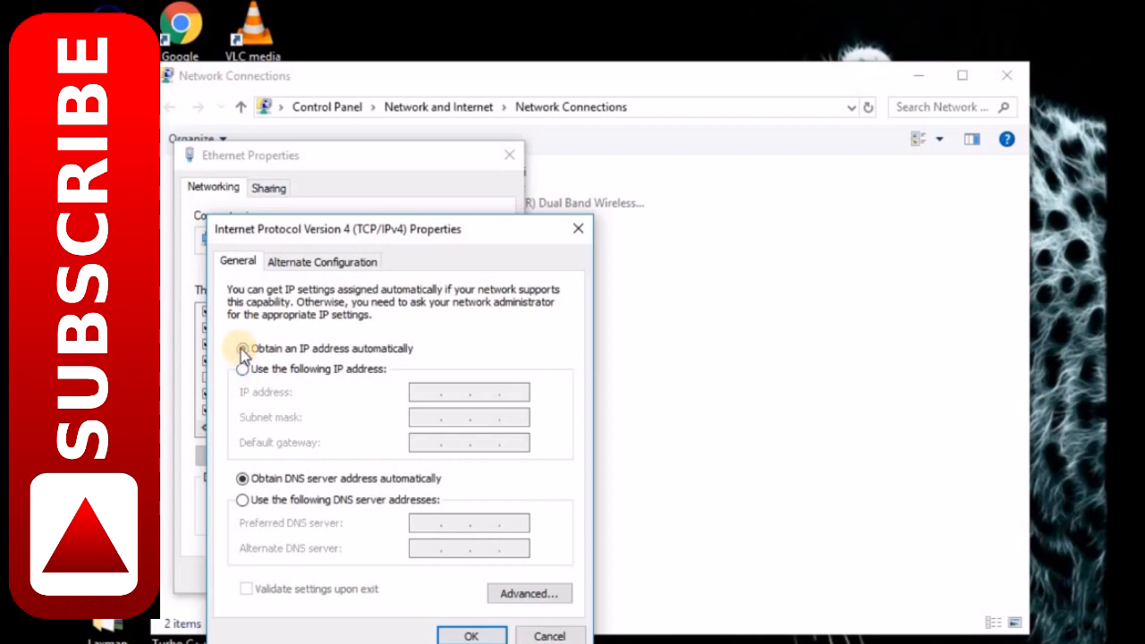
{"action": "left_click", "coordinate": [241, 347]}
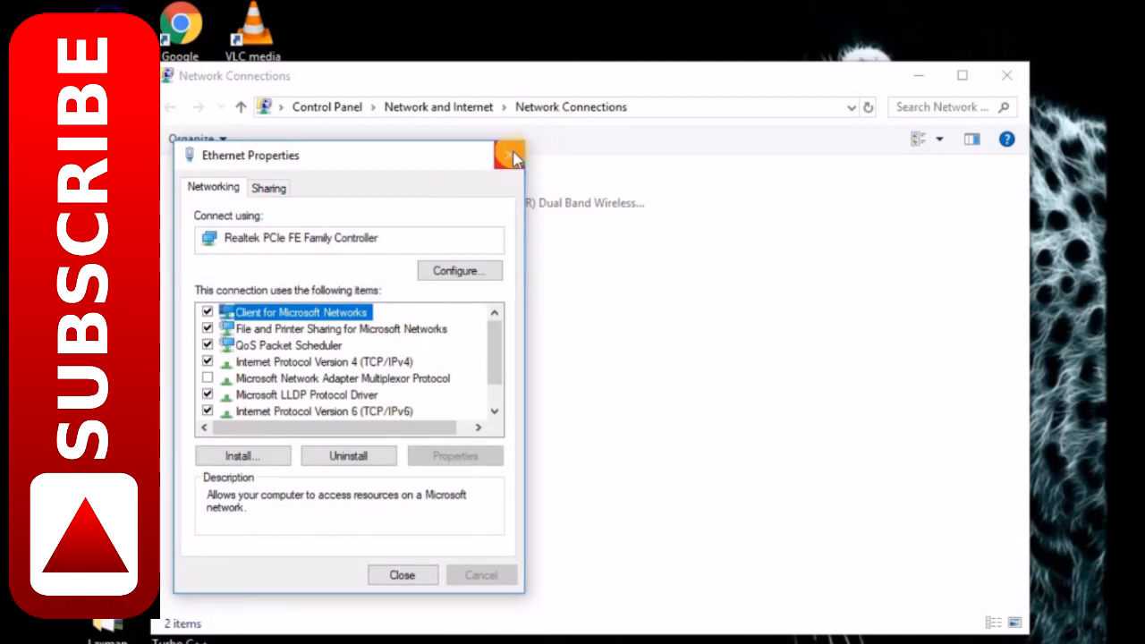
Step: Close the Ethernet properties and Network Connections windows back to the desktop
{"action": "left_click", "coordinate": [510, 154]}
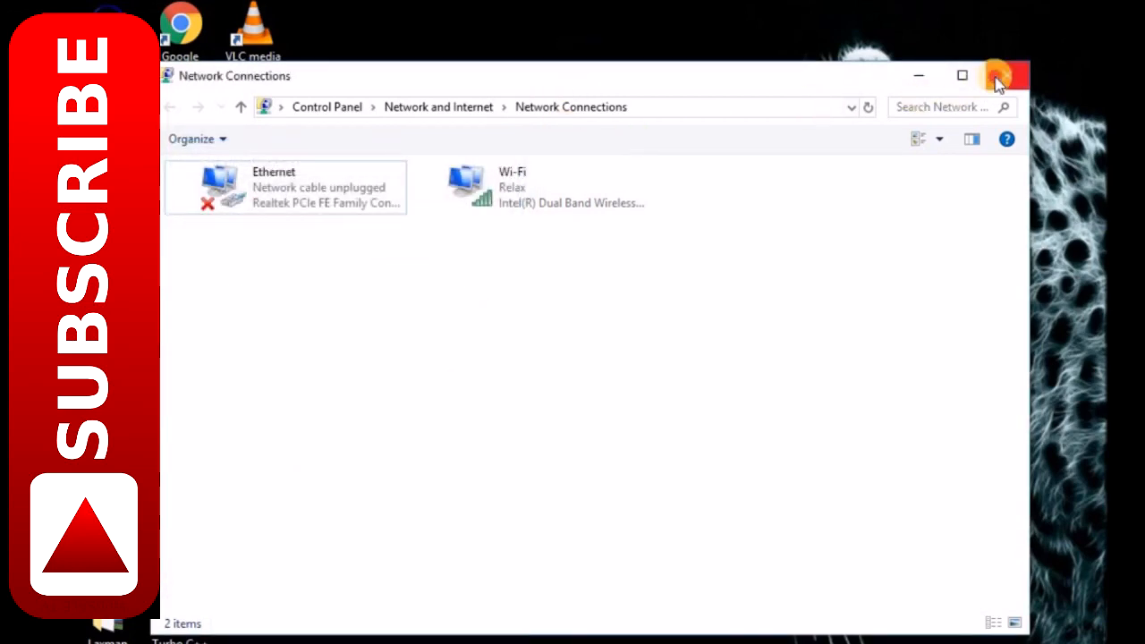
{"action": "left_click", "coordinate": [1002, 75]}
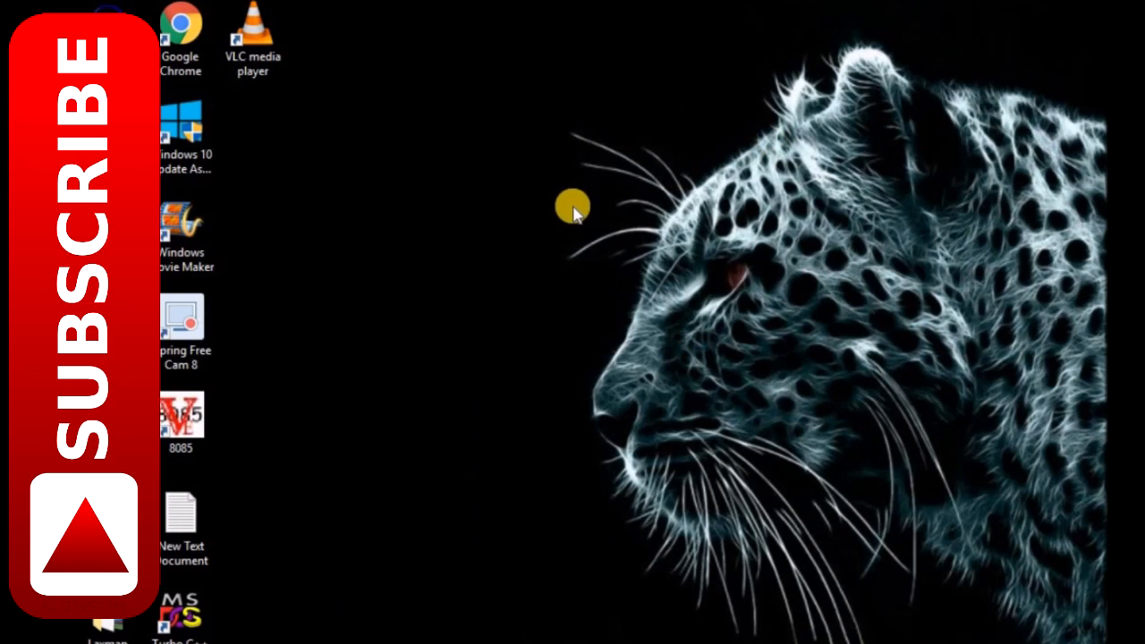
{"action": "mouse_move", "coordinate": [552, 286]}
{"action": "type", "text": "cmd"}
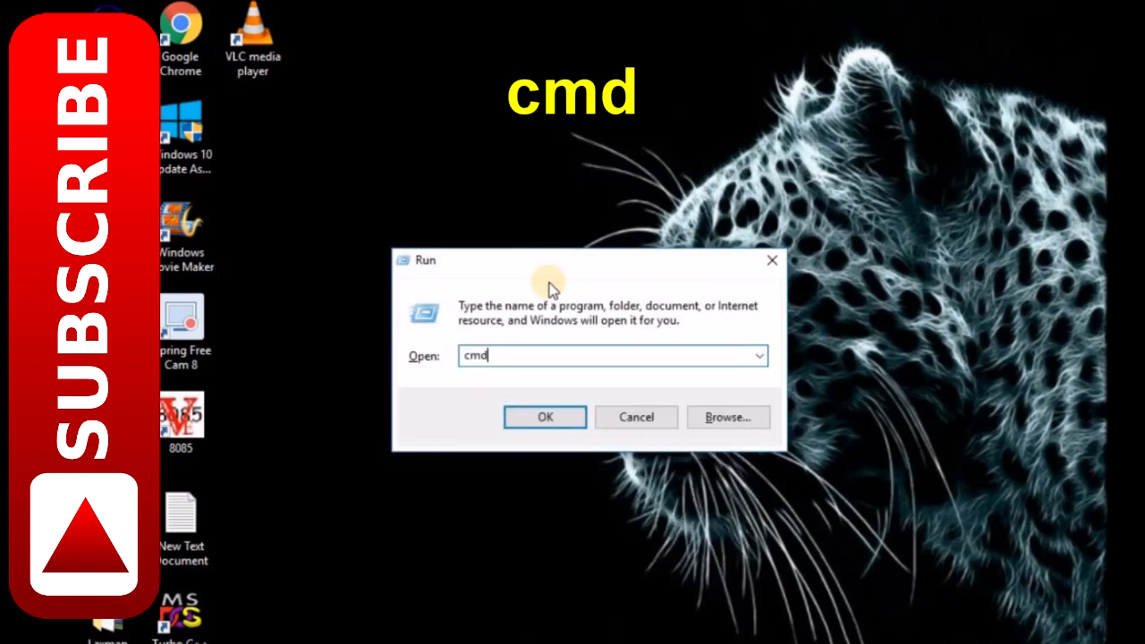
Step: Launch Command Prompt by running cmd from the Run box
{"action": "left_click", "coordinate": [544, 417]}
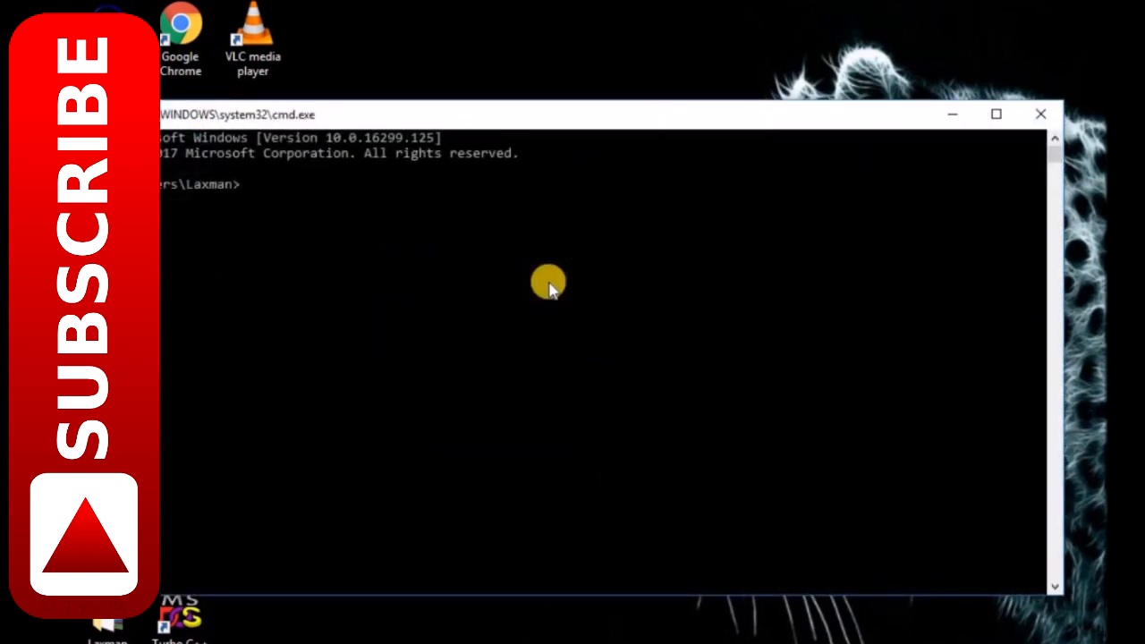
Step: Run ipconfig/release then ipconfig/renew, renewing Wi-Fi to 192.168.1.100 with gateway 192.168.1.1
{"action": "type", "text": "i"}
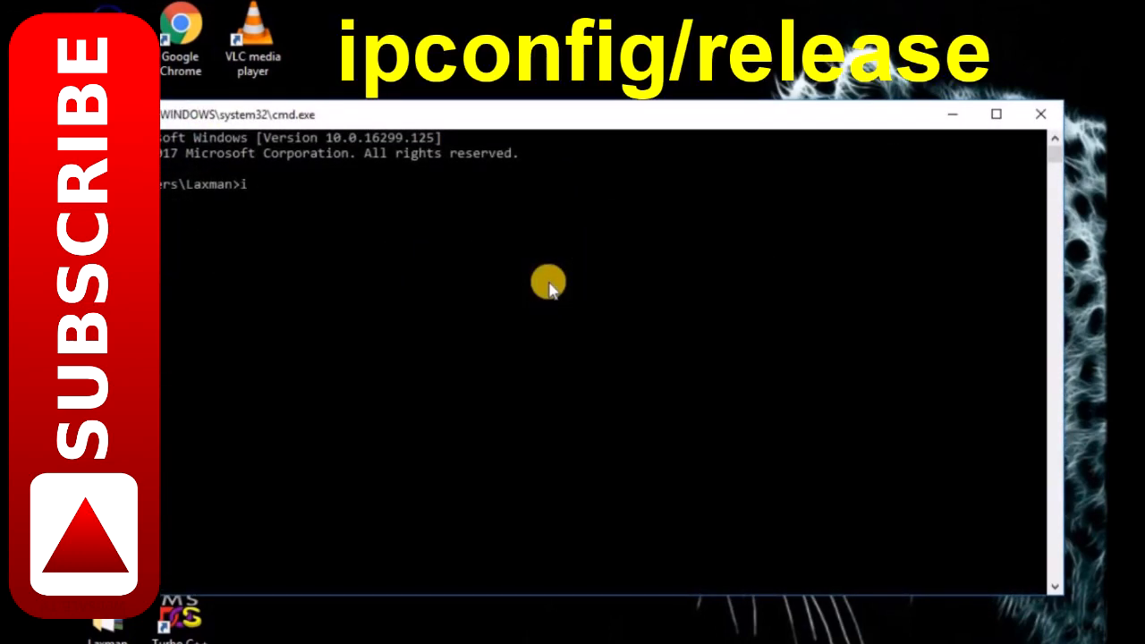
{"action": "type", "text": "pconfig/"}
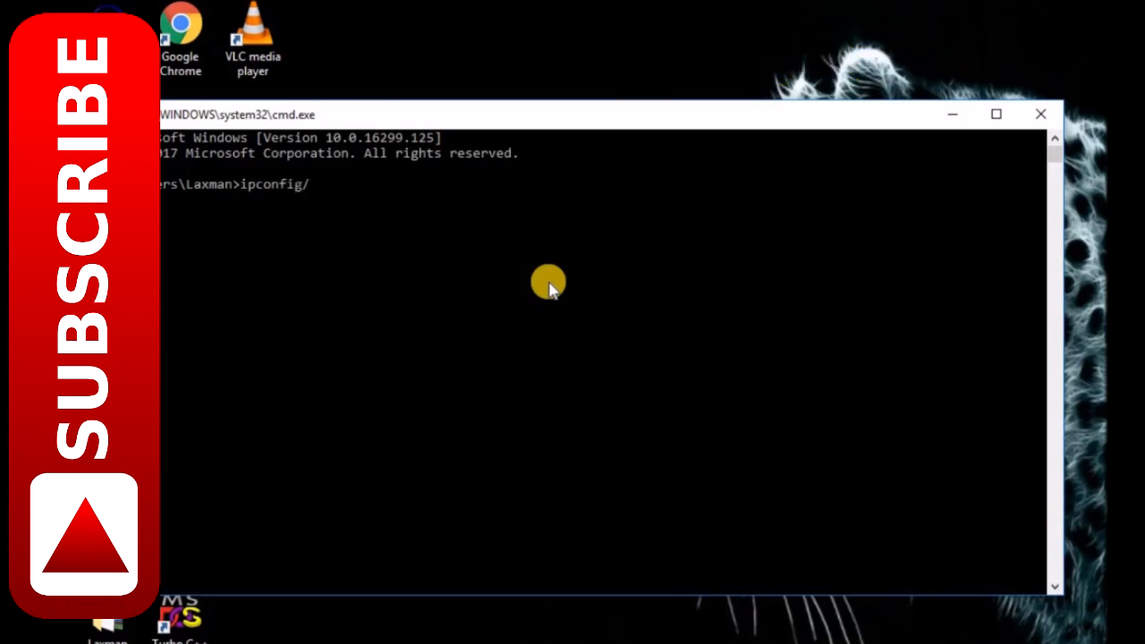
{"action": "type", "text": "releas"}
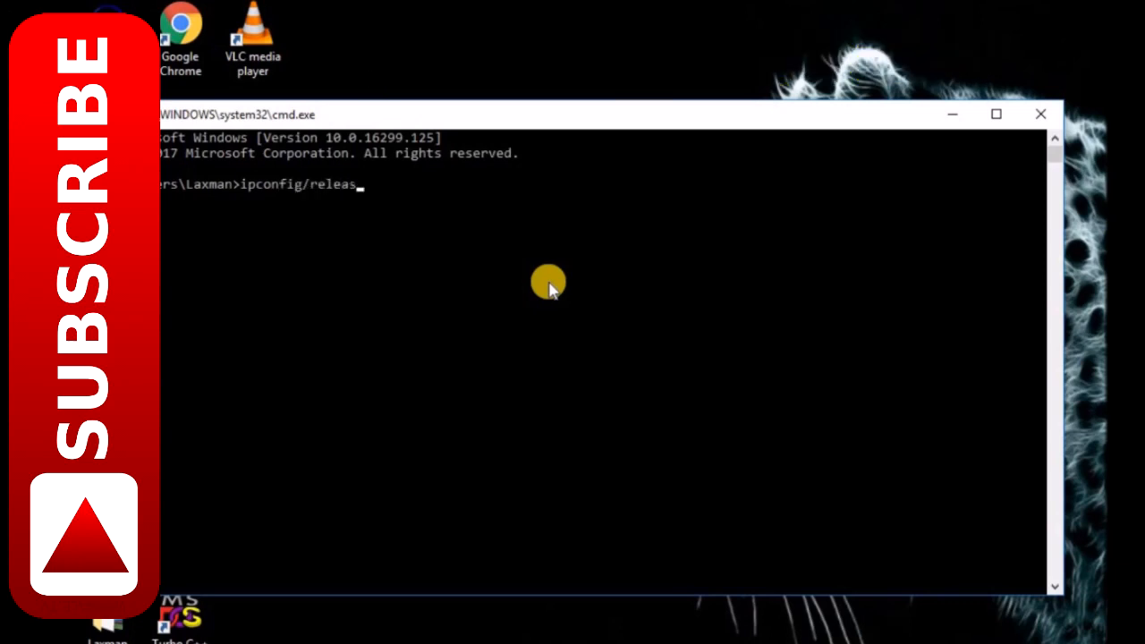
{"action": "key", "text": "enter"}
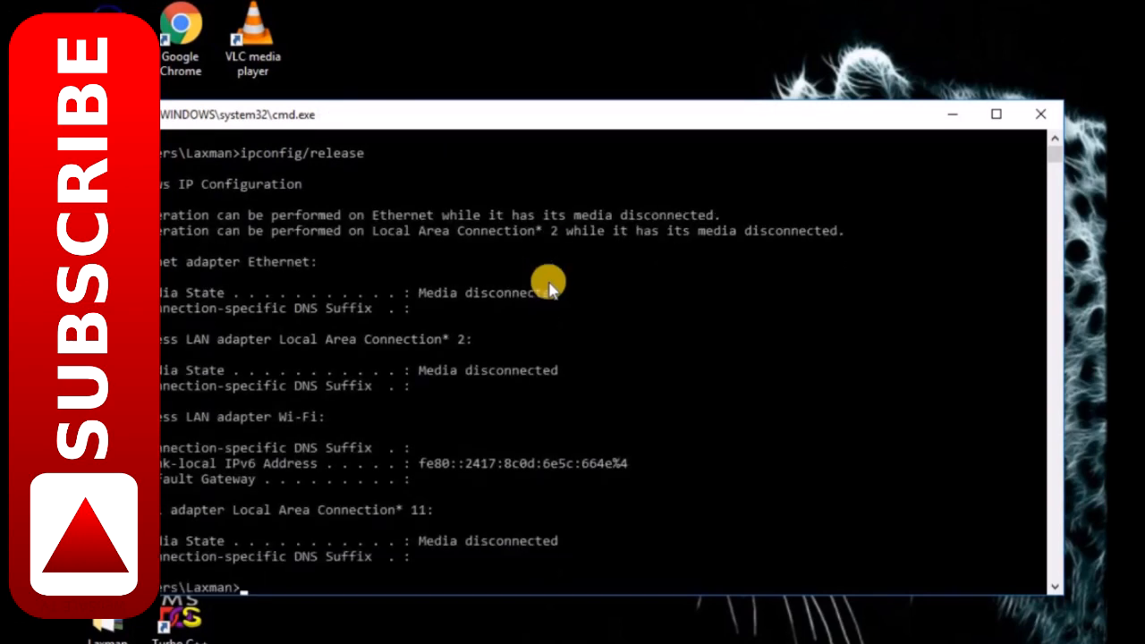
{"action": "type", "text": "ipconfi"}
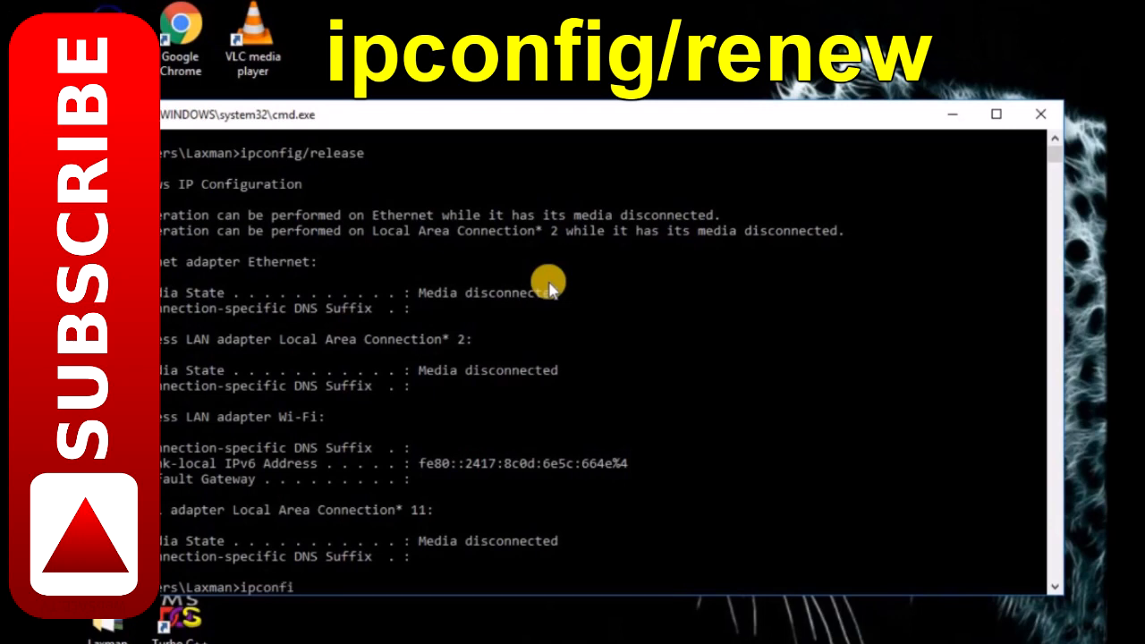
{"action": "type", "text": "g/"}
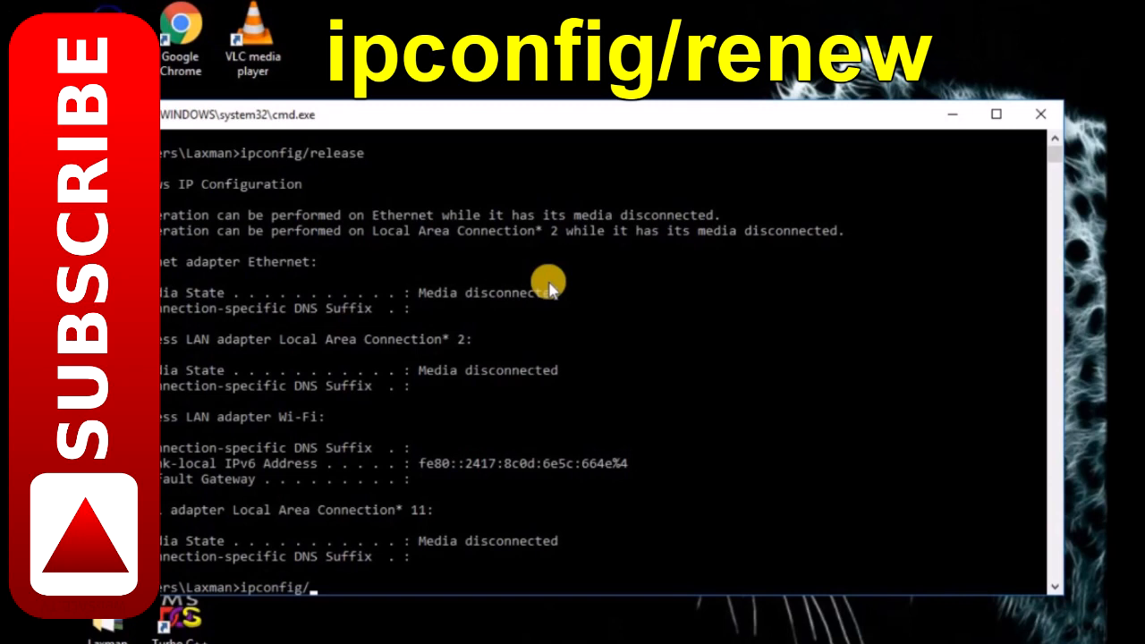
{"action": "type", "text": "en"}
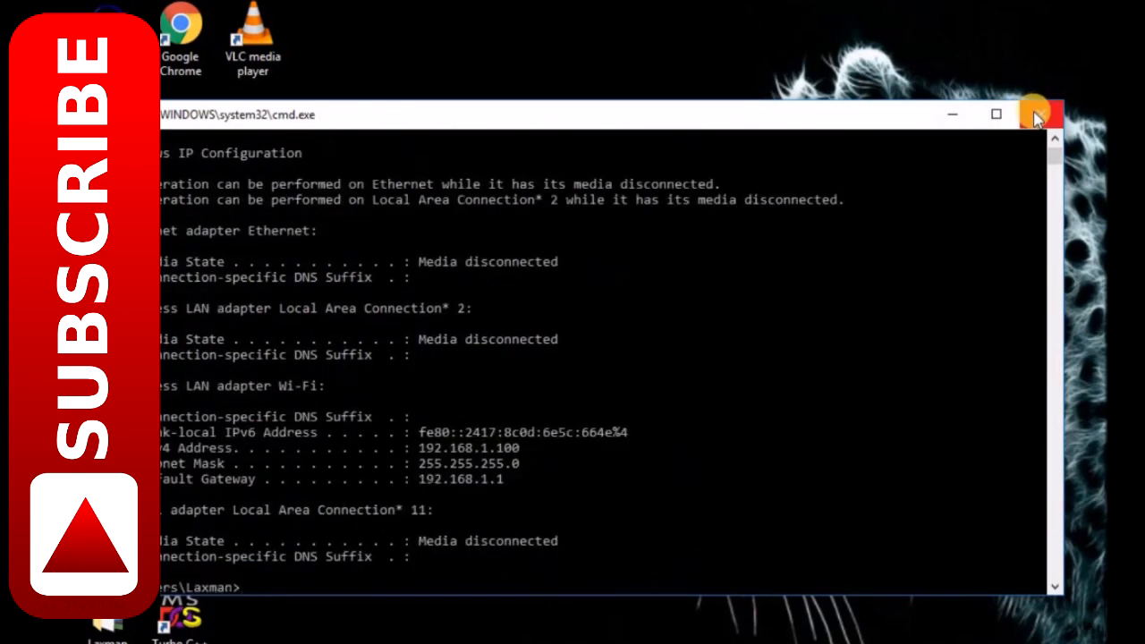
Step: Dismiss the desktop menu and run ncpa.cpl to reopen Network Connections
{"action": "right_click", "coordinate": [716, 254]}
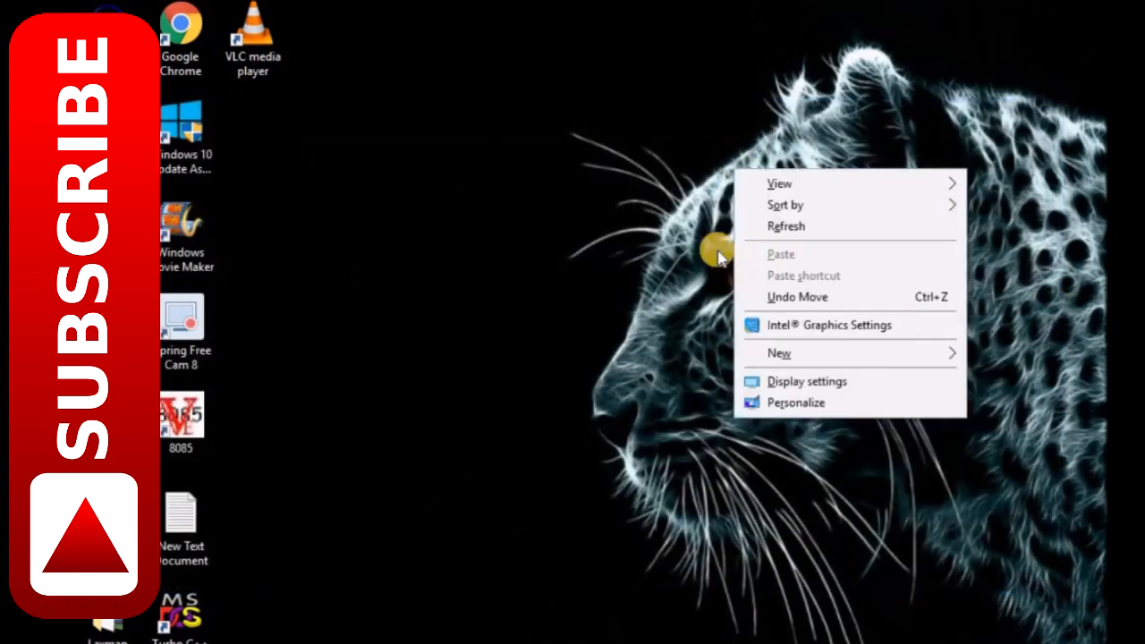
{"action": "left_click", "coordinate": [557, 183]}
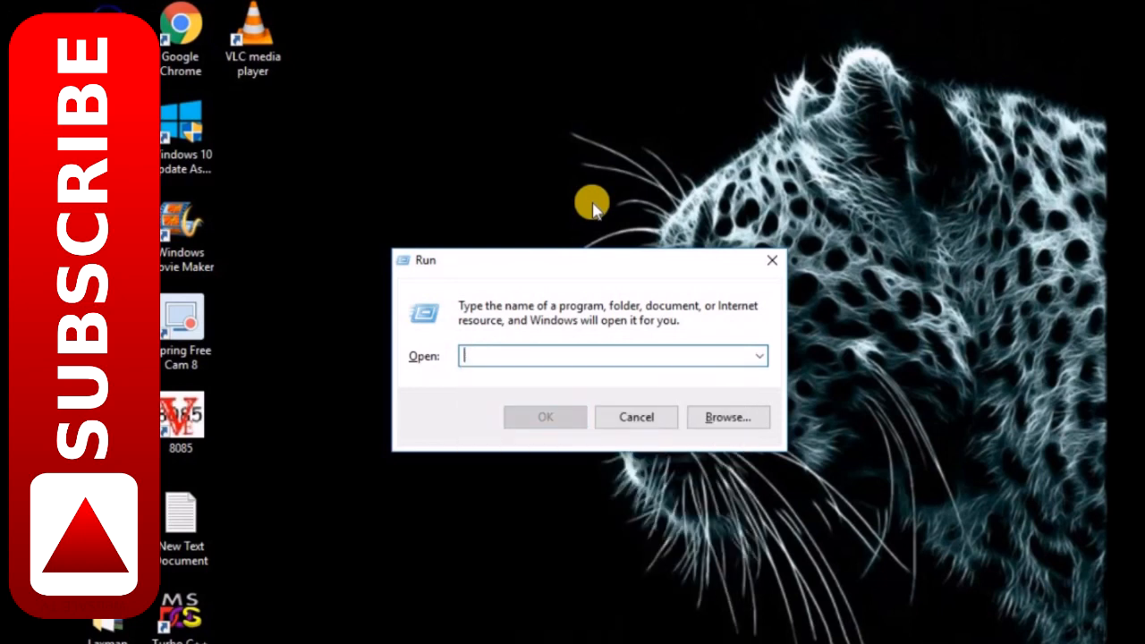
{"action": "type", "text": "ncp"}
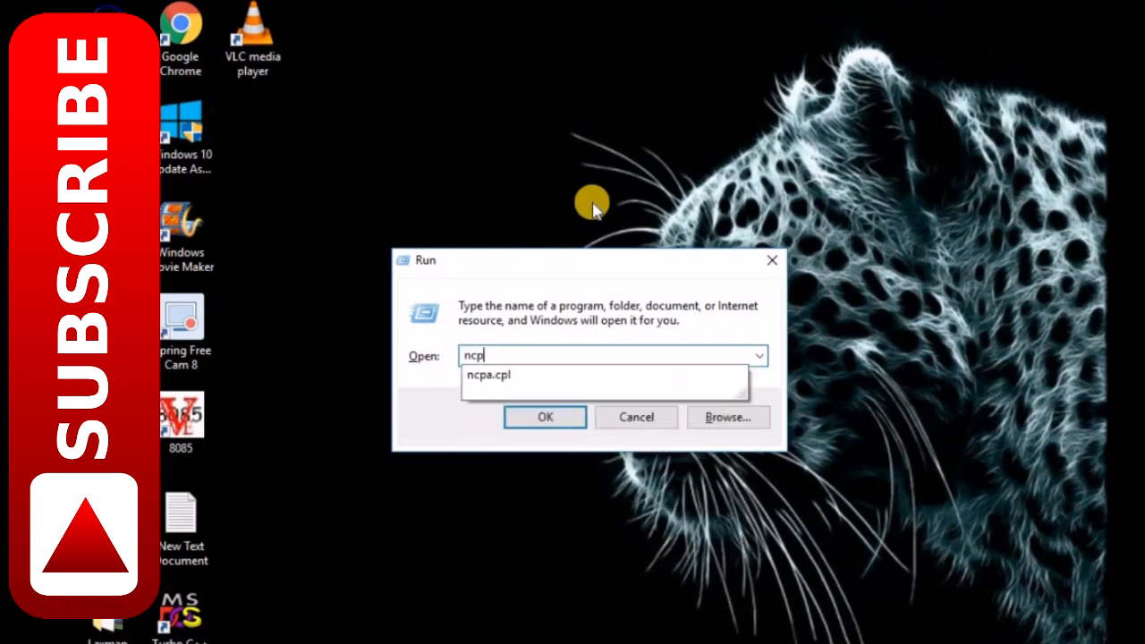
{"action": "left_click", "coordinate": [544, 417]}
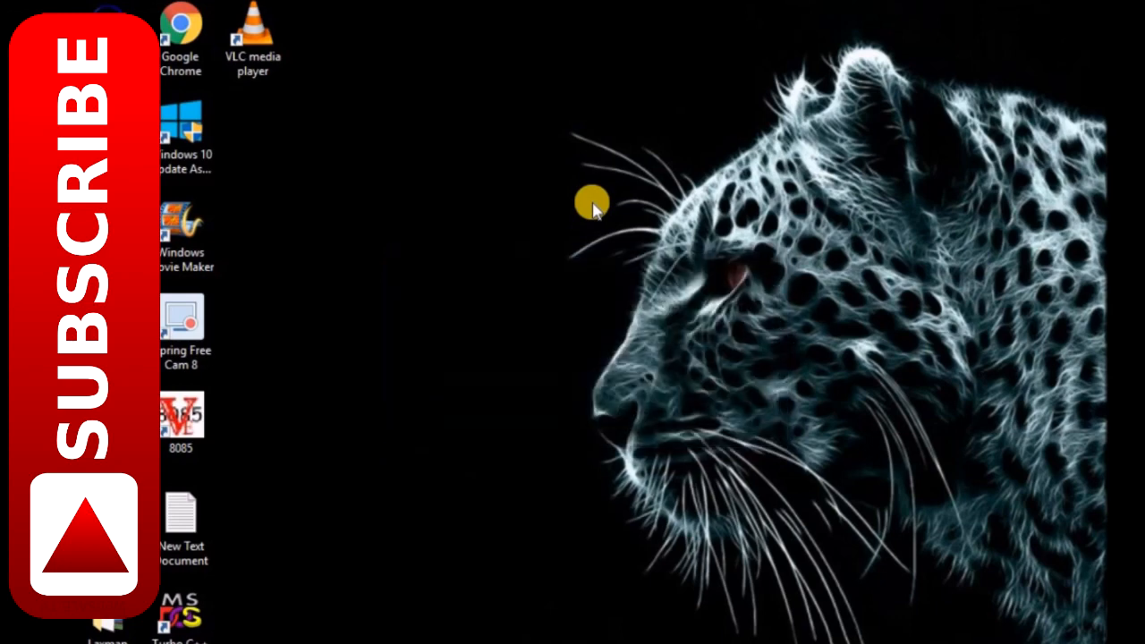
Step: Reach the Realtek PCIe FE Family Controller's Advanced properties from Ethernet's Configure
{"action": "right_click", "coordinate": [304, 188]}
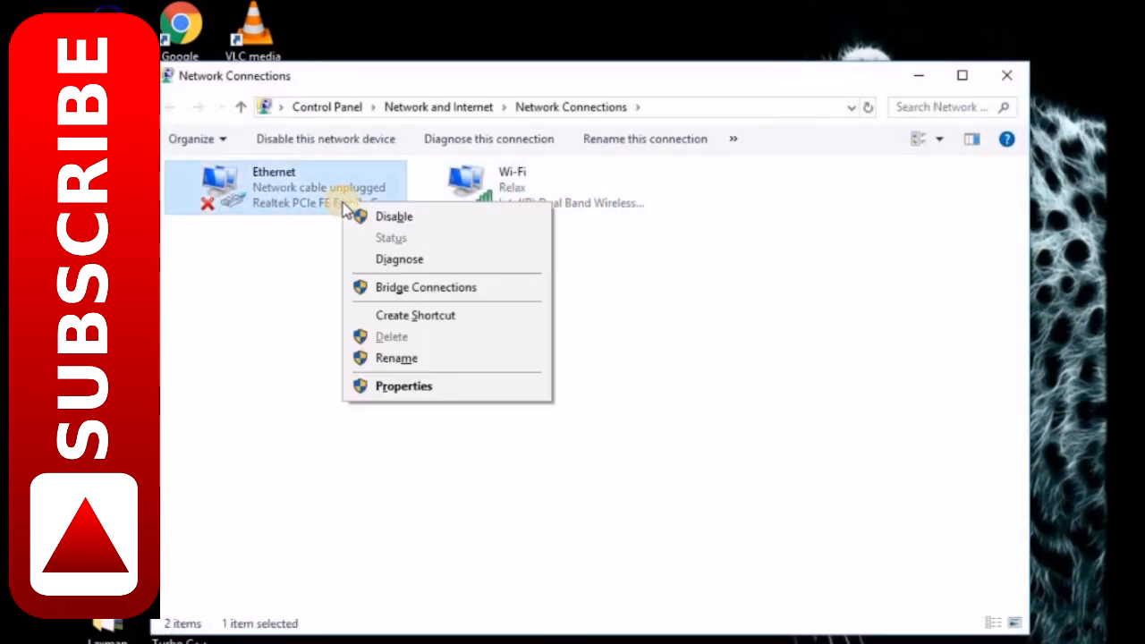
{"action": "left_click", "coordinate": [404, 387]}
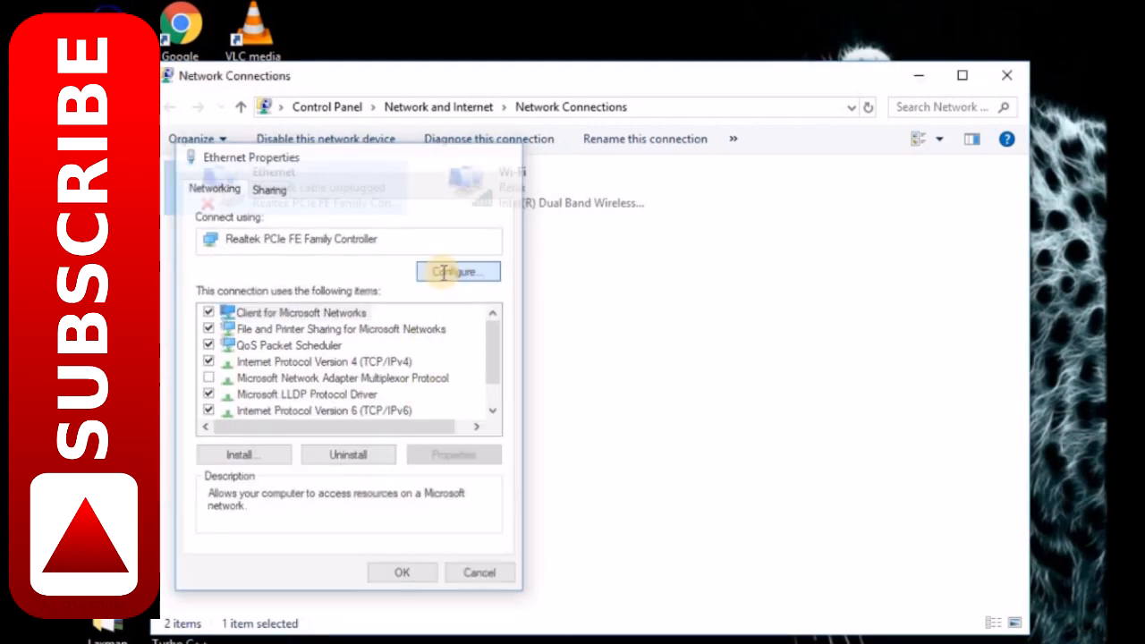
{"action": "left_click", "coordinate": [458, 272]}
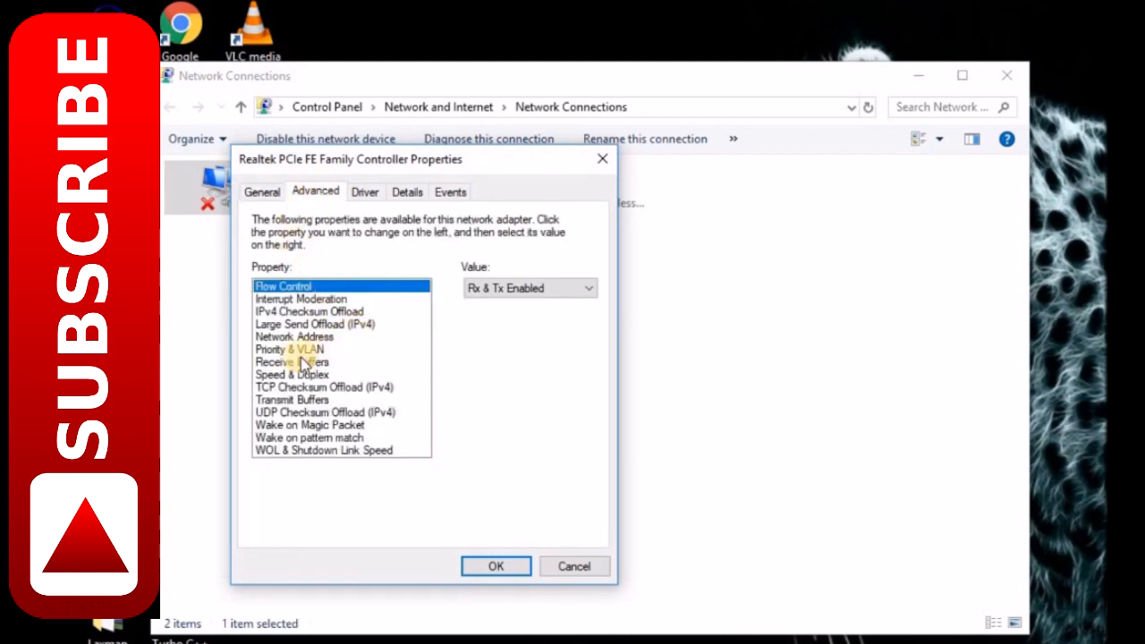
{"action": "mouse_move", "coordinate": [298, 344]}
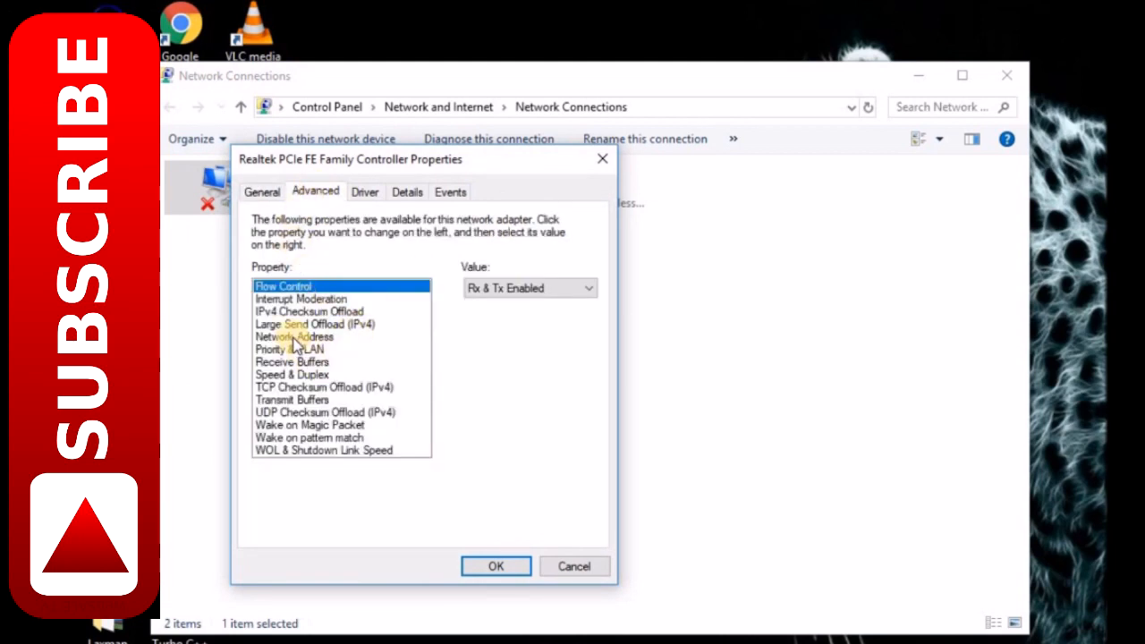
{"action": "left_click", "coordinate": [294, 337]}
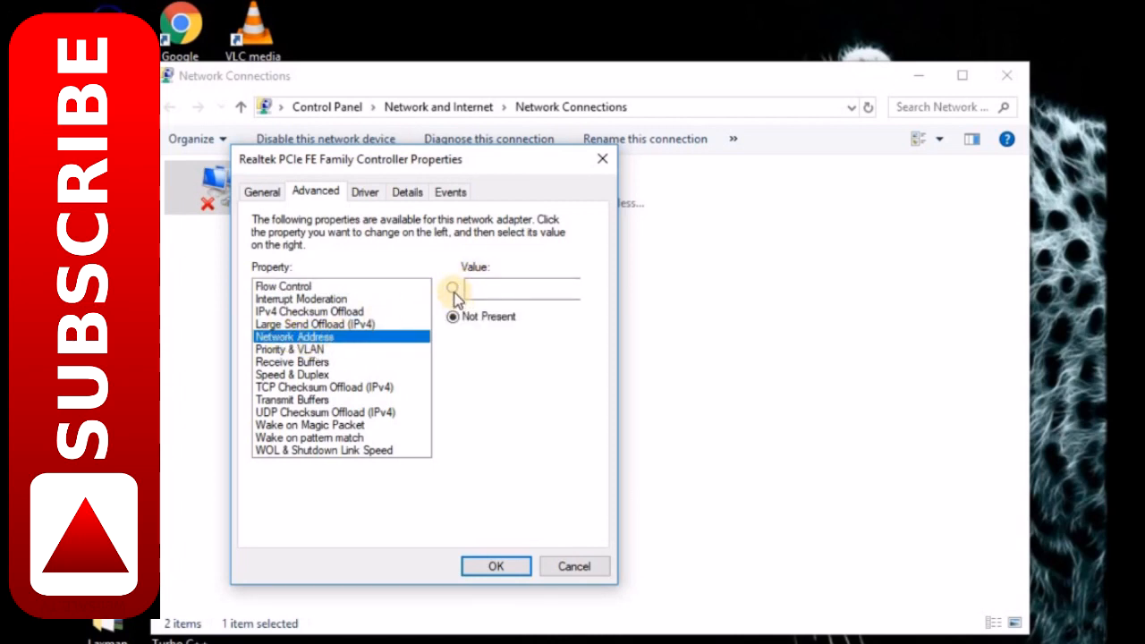
{"action": "left_click", "coordinate": [453, 286]}
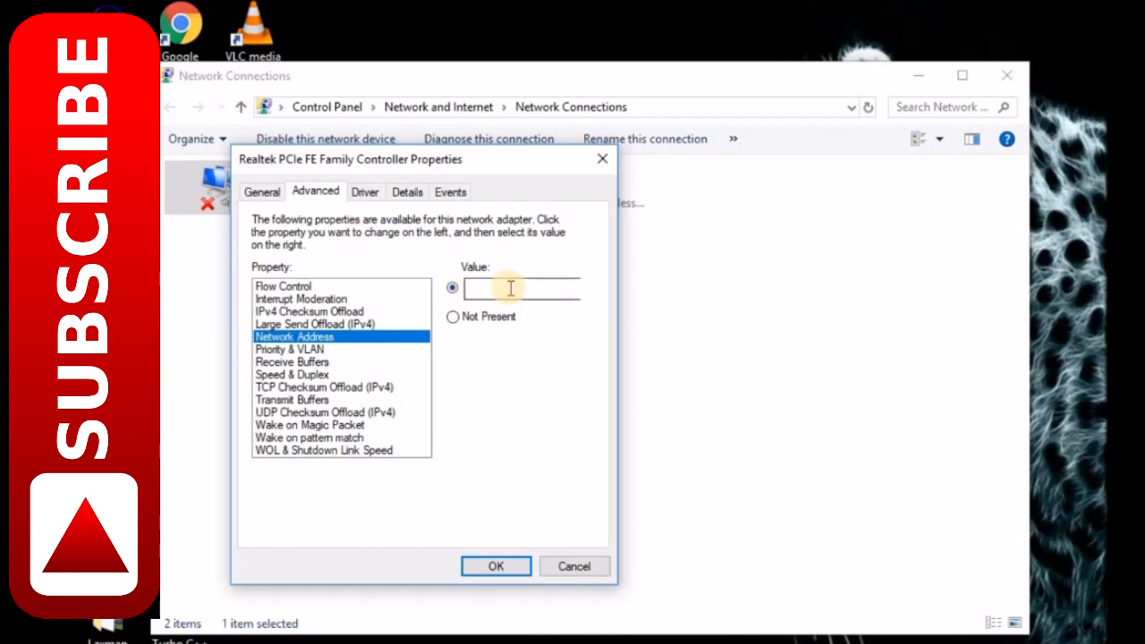
{"action": "type", "text": "123"}
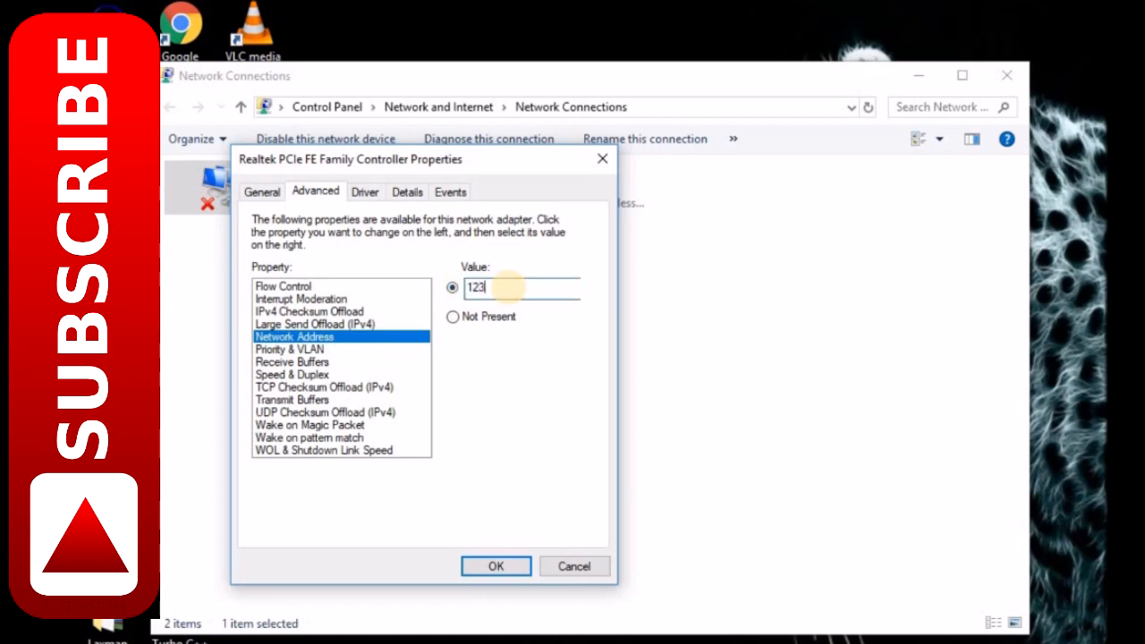
{"action": "type", "text": "4567890AB"}
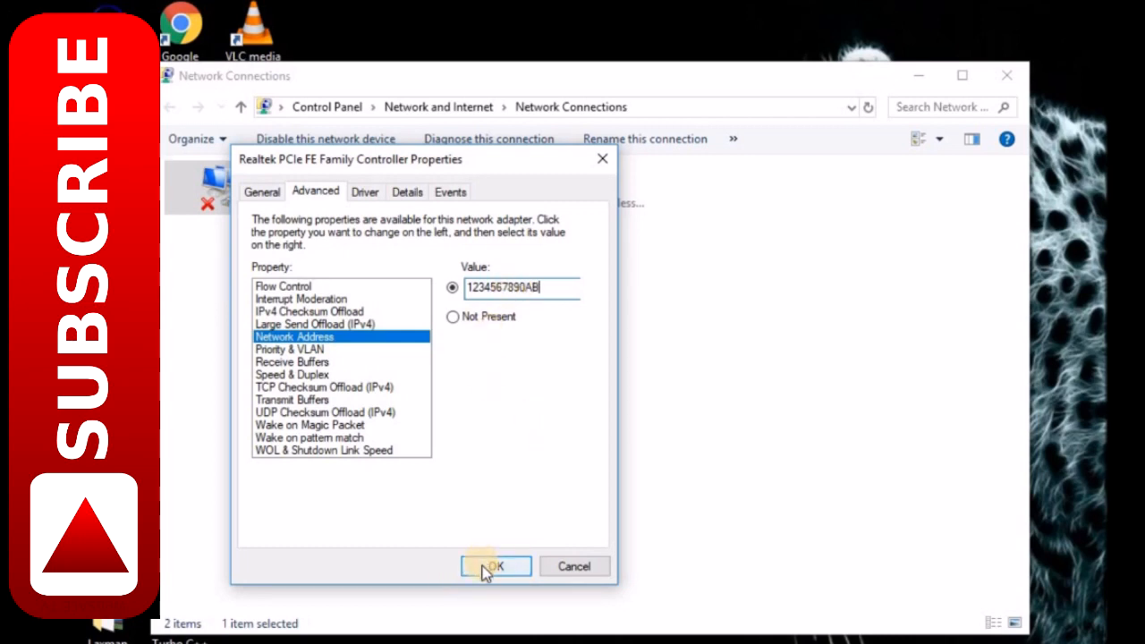
{"action": "left_click", "coordinate": [494, 565]}
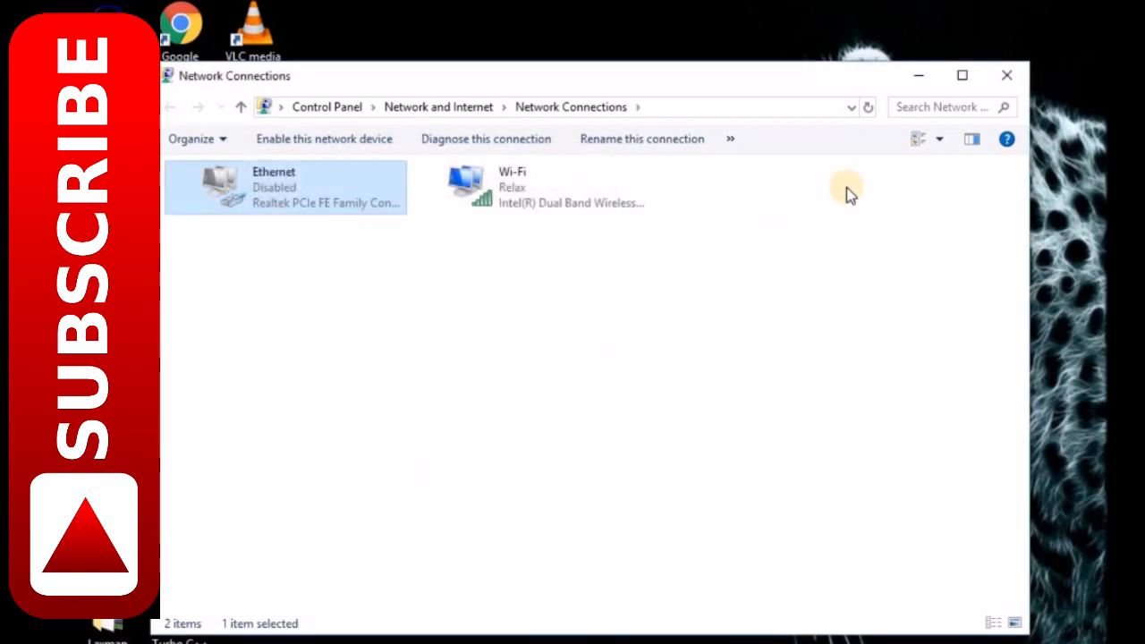
{"action": "left_click", "coordinate": [1006, 75]}
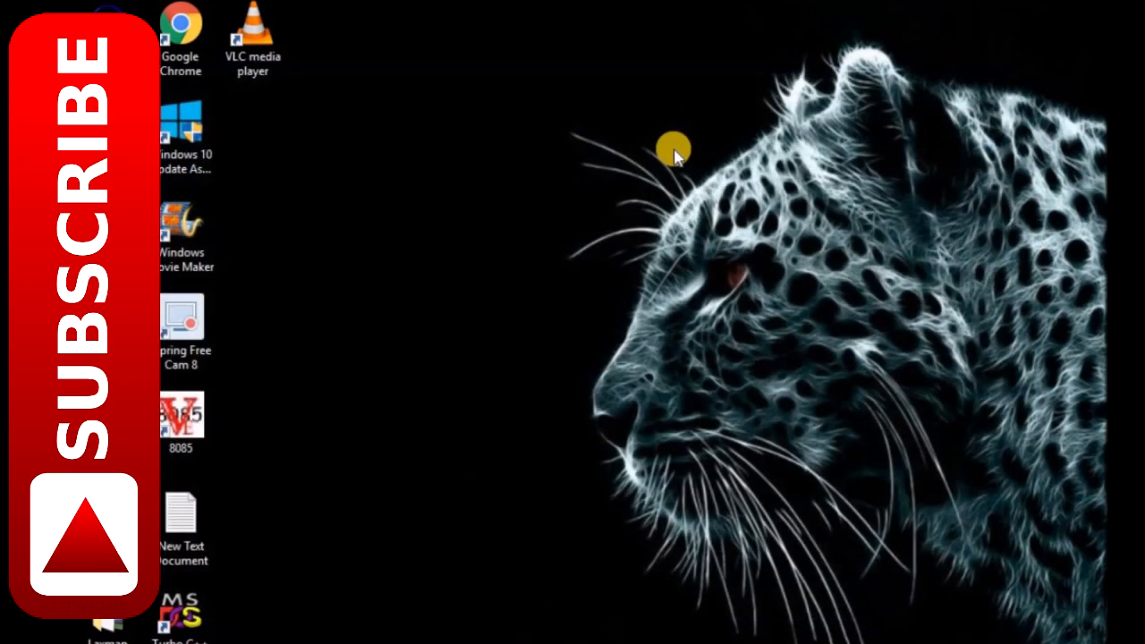